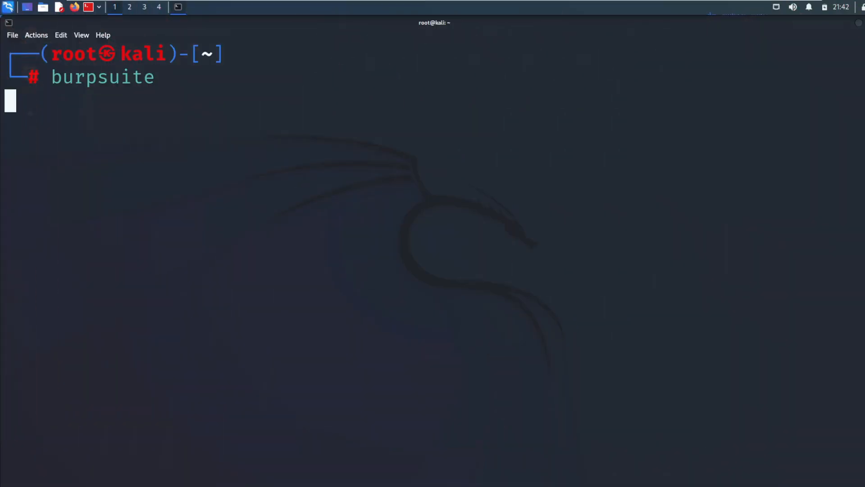
Launch burpsuite from the terminal and dismiss the untested JRE warning.
{"action": "key", "text": "Return"}
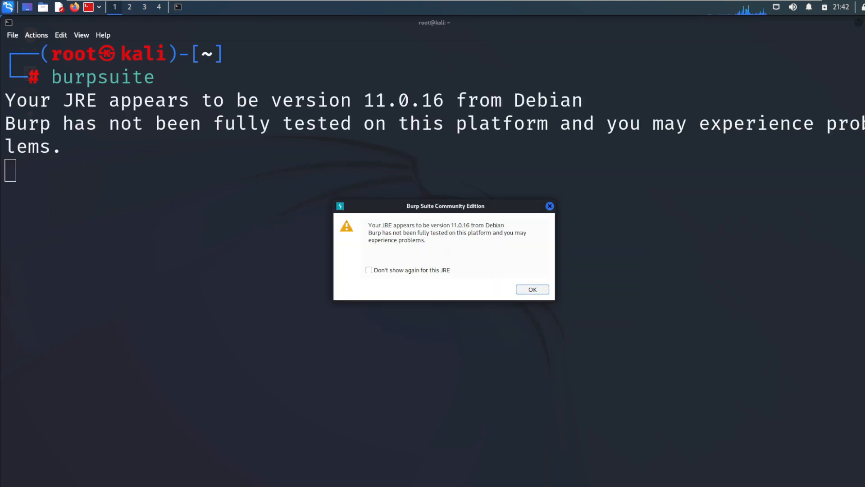
{"action": "left_click", "coordinate": [531, 289]}
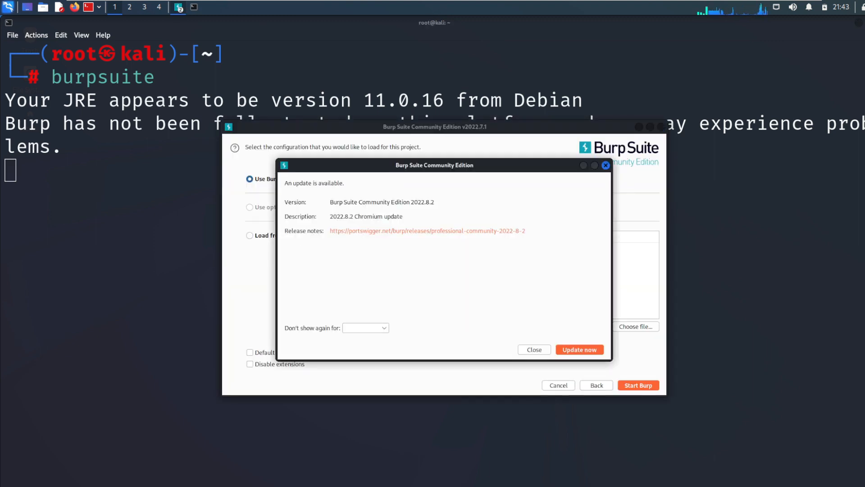
Dismiss the update notice, start a default temporary project, and tour the Intruder and Comparer tools.
{"action": "left_click", "coordinate": [533, 349]}
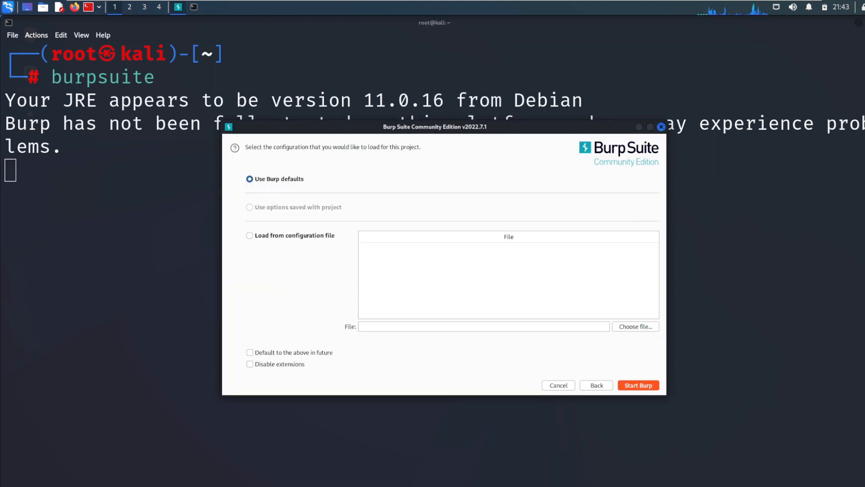
{"action": "left_click", "coordinate": [637, 384]}
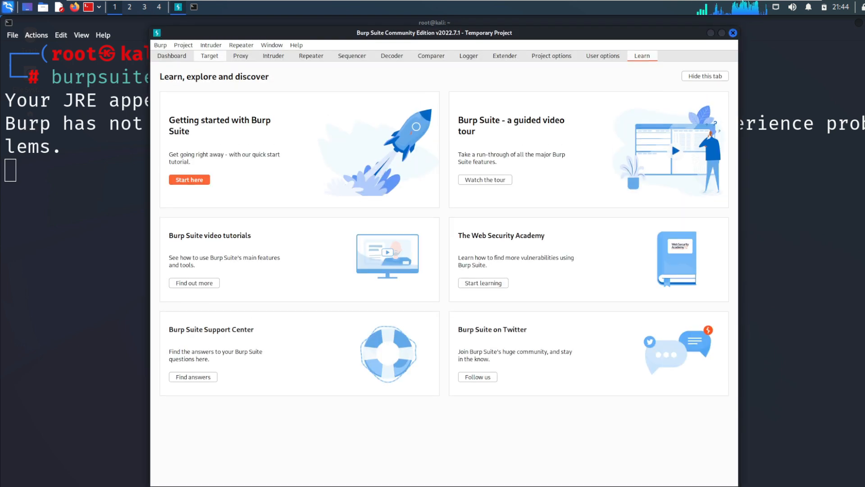
{"action": "left_click", "coordinate": [273, 56]}
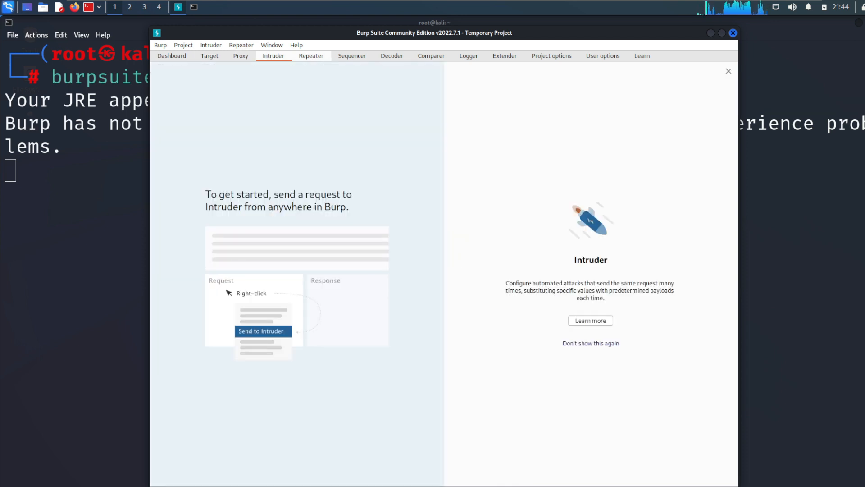
{"action": "left_click", "coordinate": [431, 56]}
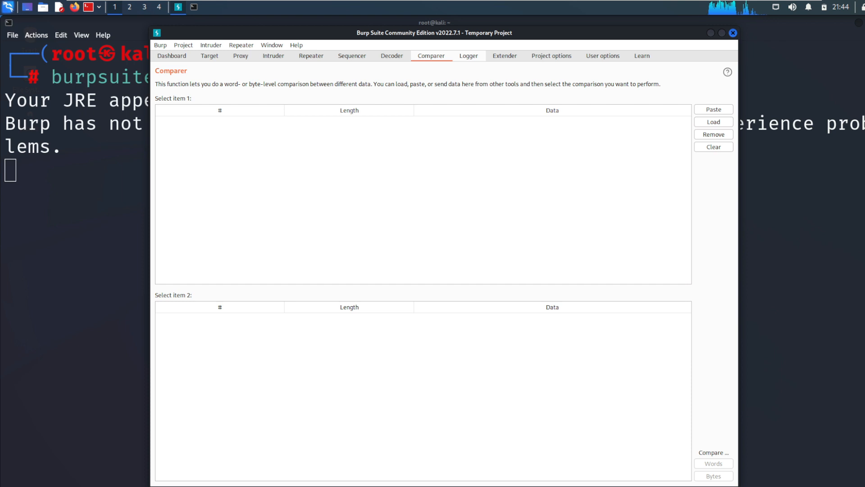
{"action": "left_click", "coordinate": [240, 56]}
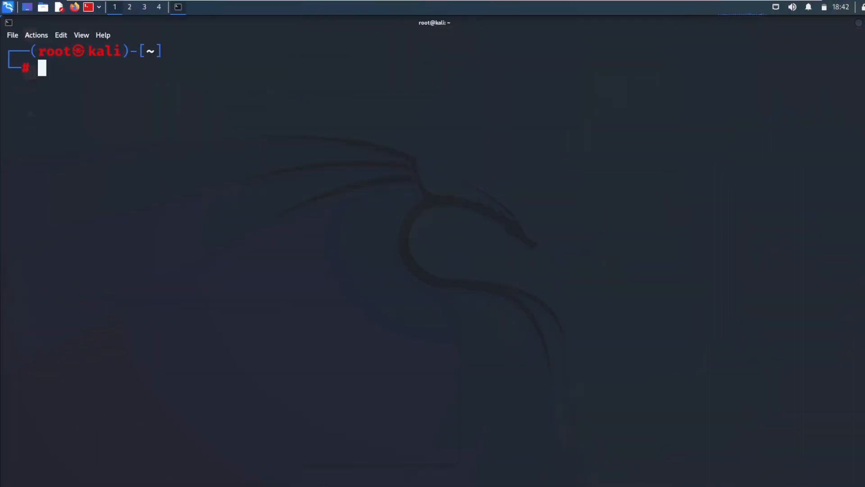
Run sublist3r, then run its copied script path with -h to list all options.
{"action": "type", "text": "sublist3r"}
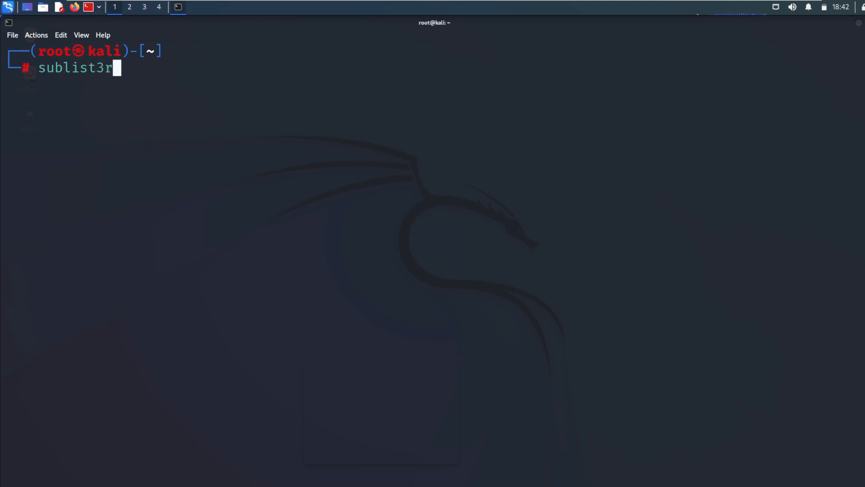
{"action": "key", "text": "Return"}
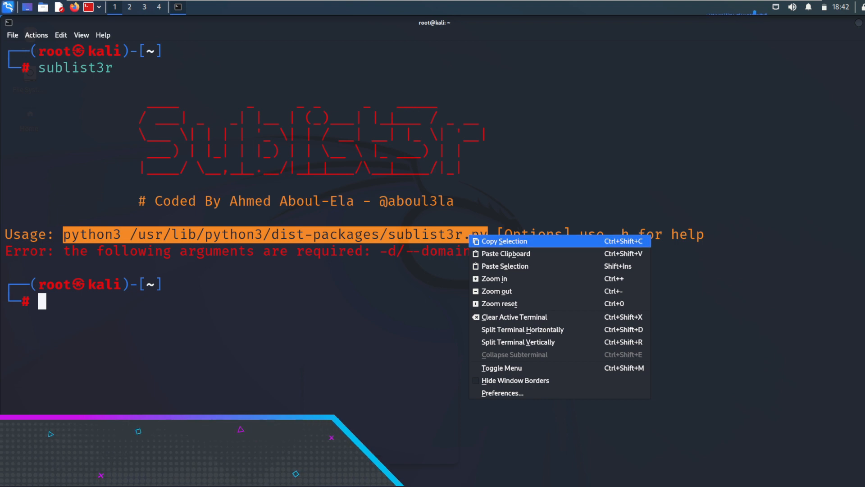
{"action": "left_click", "coordinate": [505, 267]}
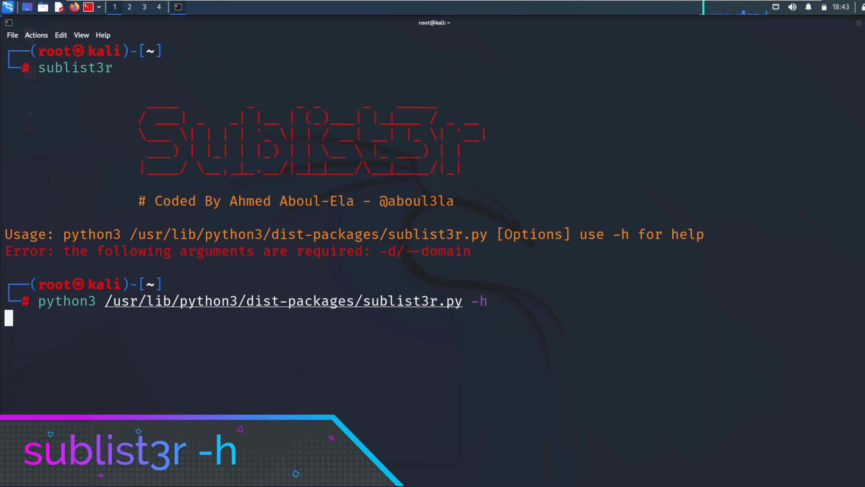
{"action": "key", "text": "Return"}
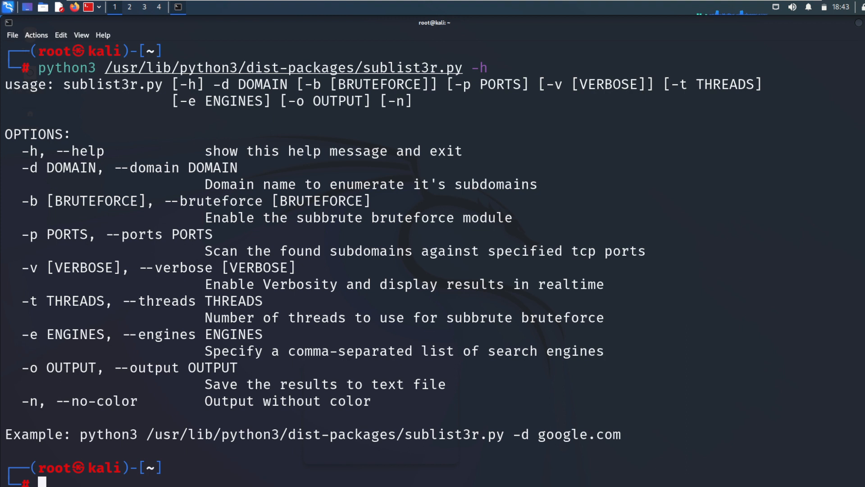
{"action": "double_click", "coordinate": [129, 401]}
{"action": "type", "text": "wfuz"}
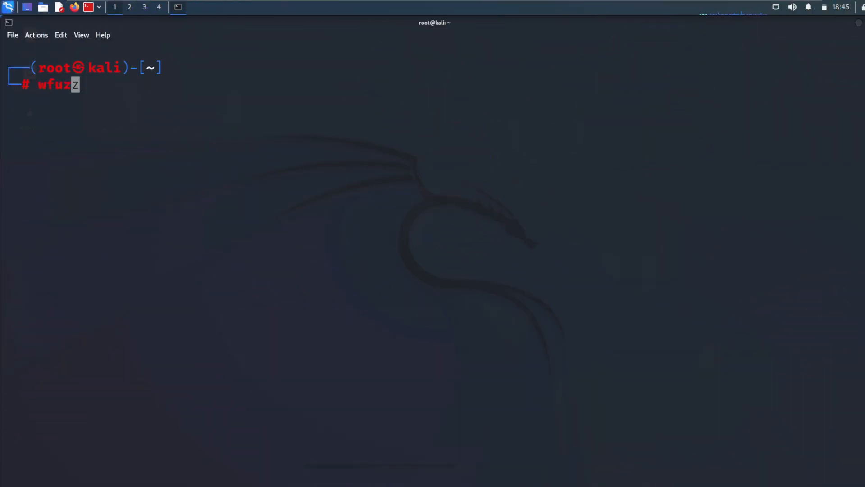
Run wfuzz and wfuzz --help, scrolling through the payload and filter options.
{"action": "key", "text": "Return"}
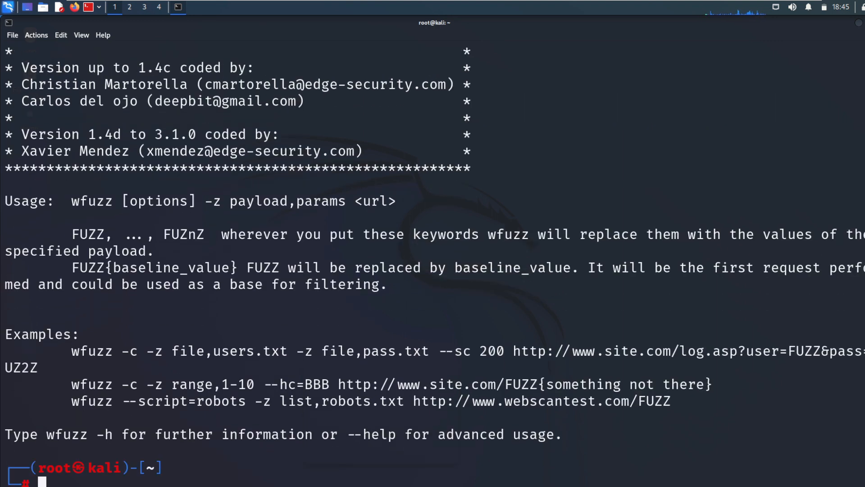
{"action": "type", "text": "wfuzz"}
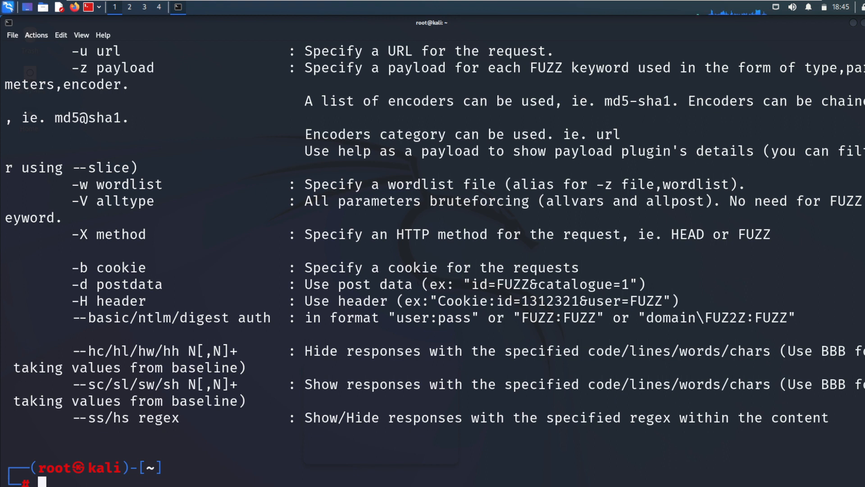
{"action": "scroll", "scroll_direction": "up", "scroll_amount": 3}
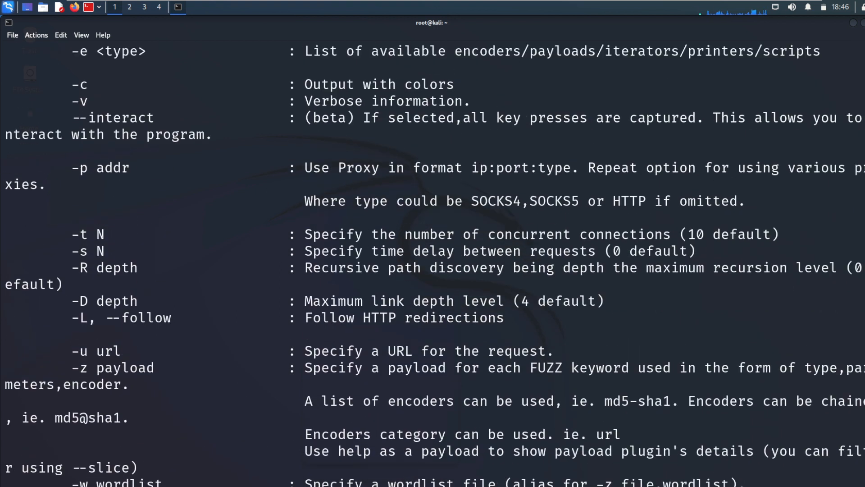
{"action": "scroll", "scroll_direction": "up", "scroll_amount": 3}
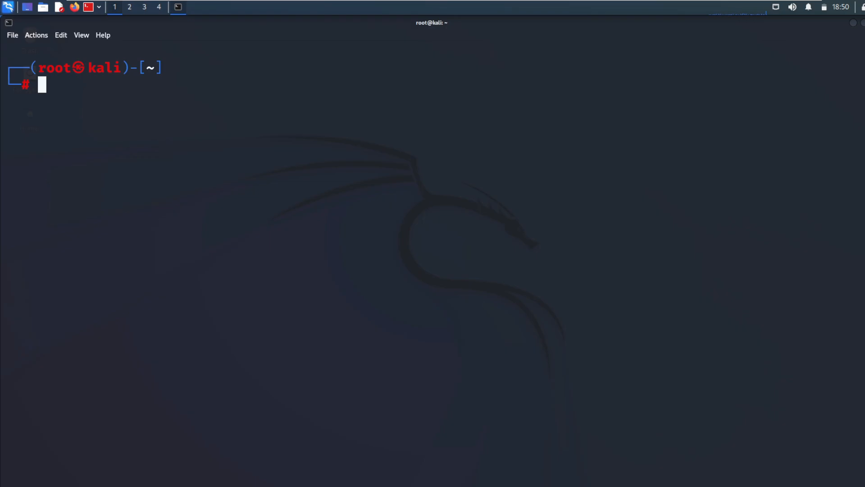
Run wapiti and wapiti -h, scrolling through its full scanner options.
{"action": "type", "text": "wapiti"}
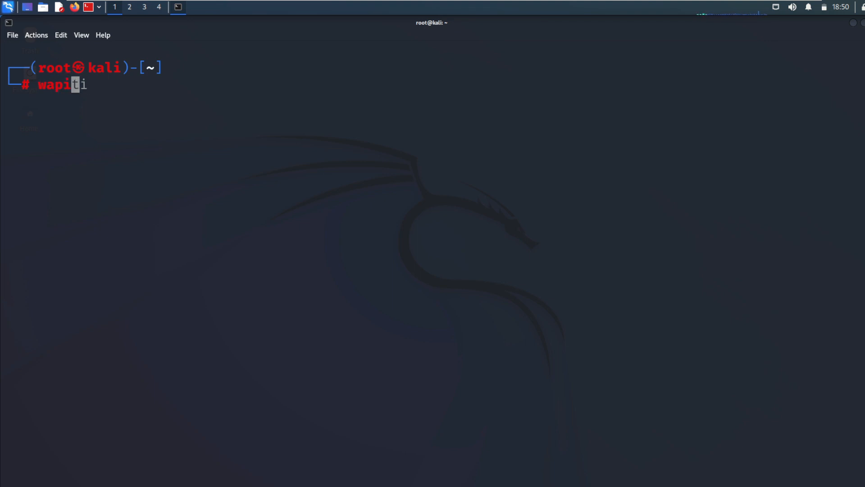
{"action": "key", "text": "Return"}
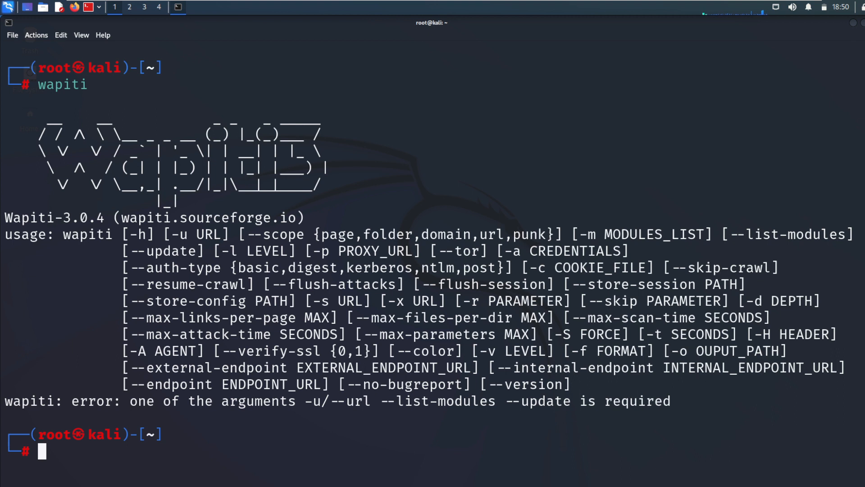
{"action": "type", "text": "wapiti"}
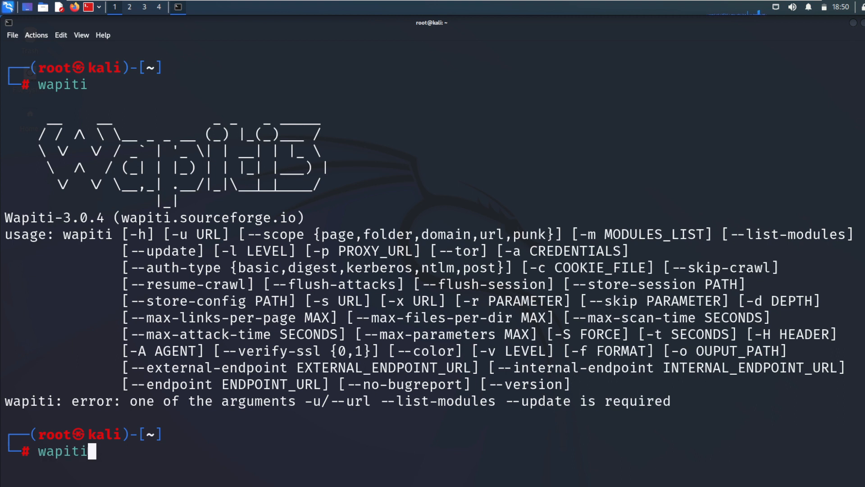
{"action": "type", "text": "-h"}
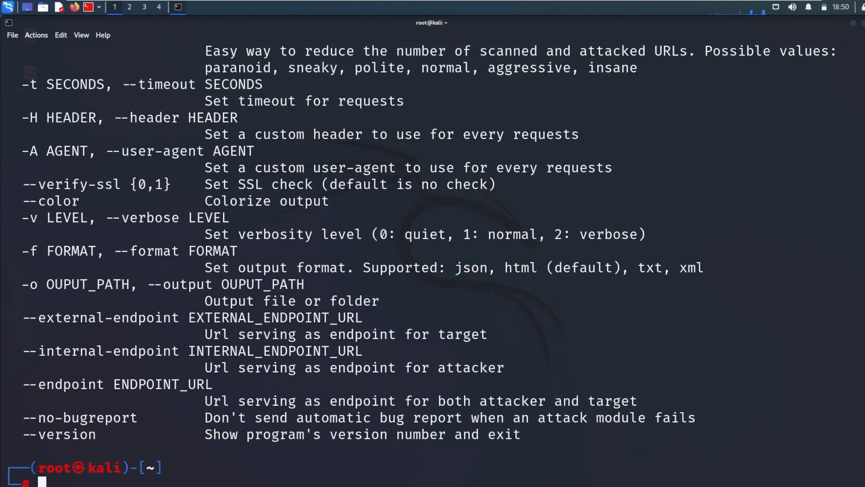
{"action": "scroll", "scroll_direction": "up", "scroll_amount": 3}
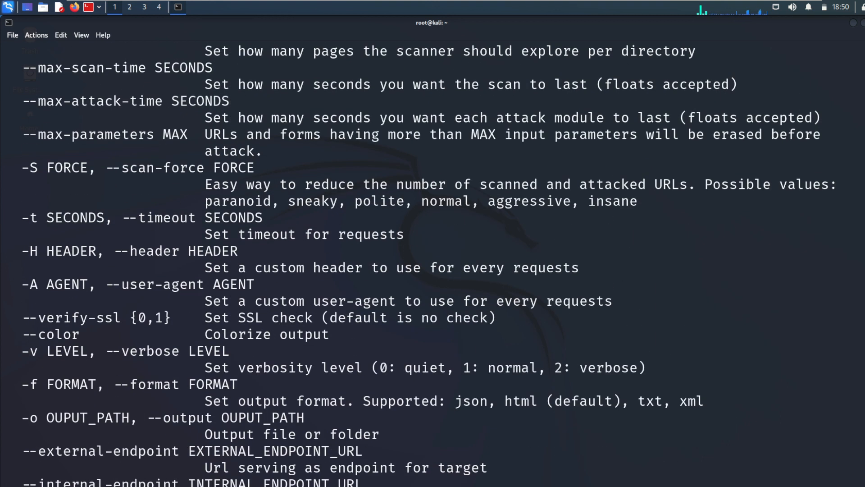
{"action": "scroll", "scroll_direction": "up", "scroll_amount": 3}
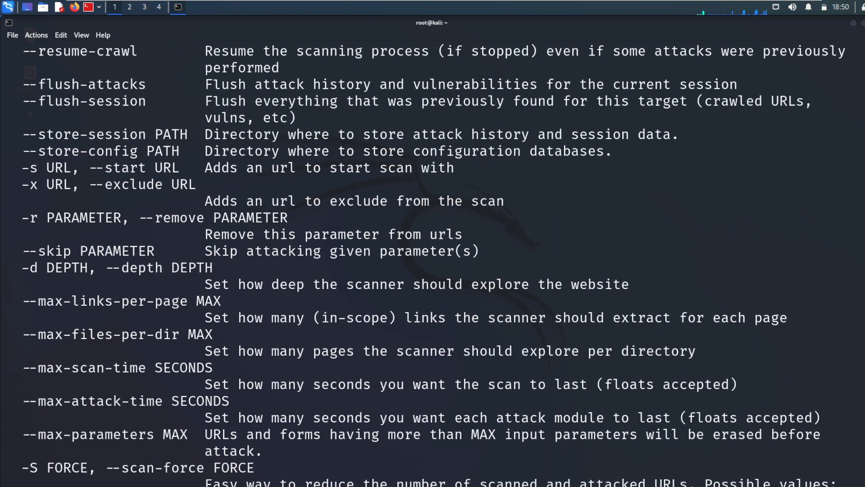
{"action": "scroll", "scroll_direction": "up", "scroll_amount": 3}
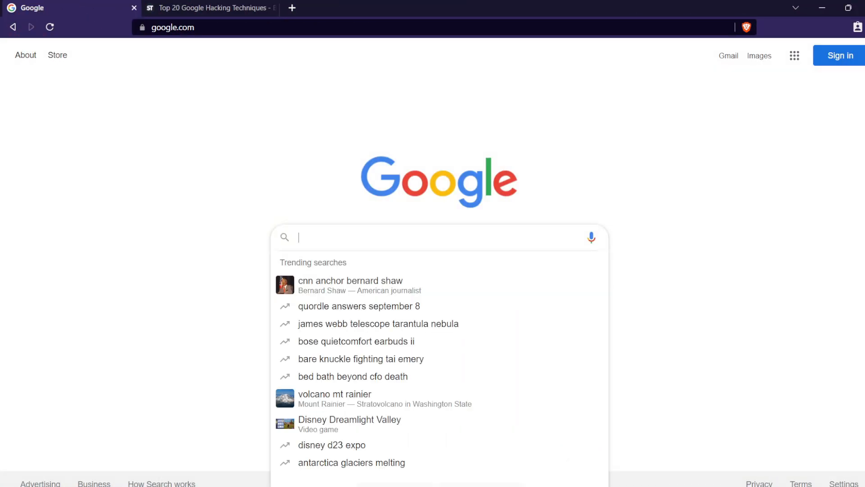
Google 'HackerJoe site:youtube.com', browse the results, then switch to the Google hacking article.
{"action": "type", "text": "HackerJoe"}
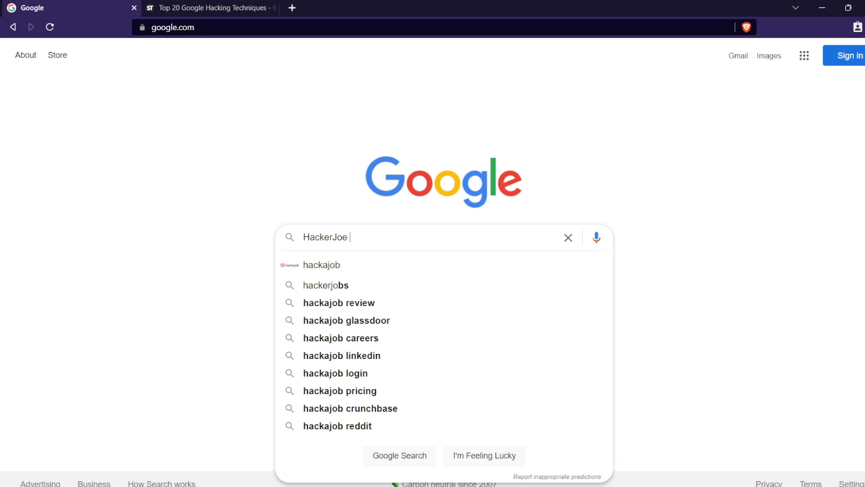
{"action": "type", "text": "site:youtube.com"}
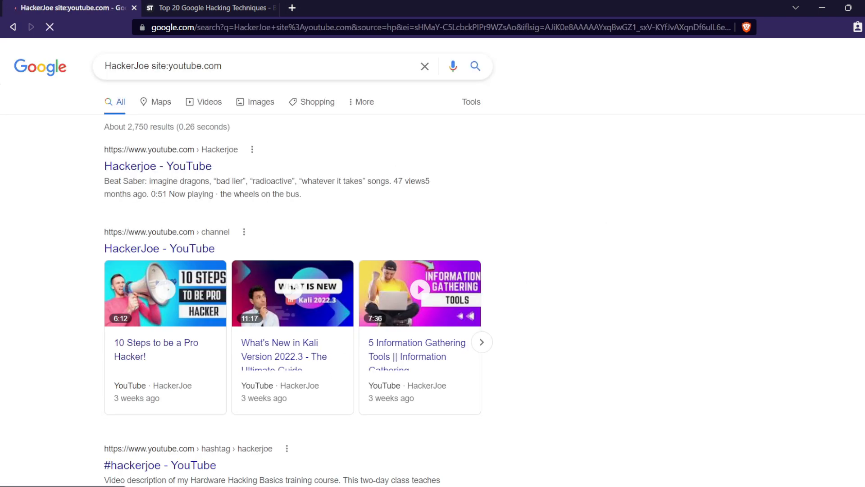
{"action": "scroll", "scroll_direction": "down", "scroll_amount": 3}
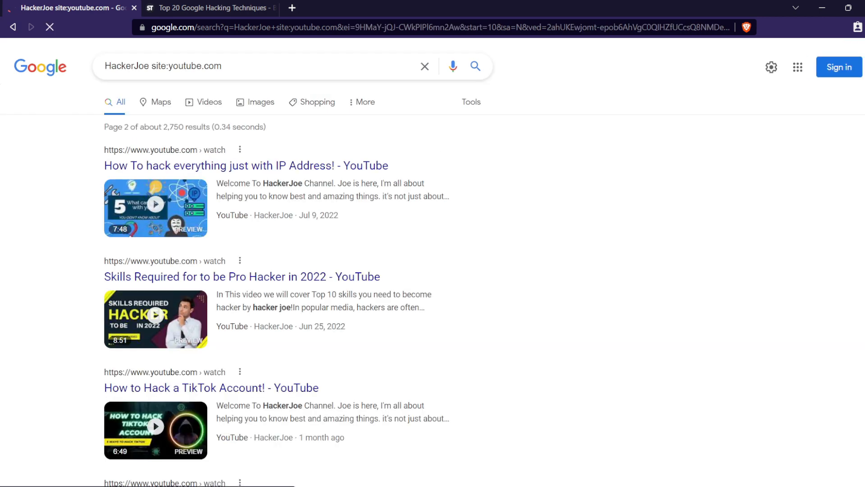
{"action": "scroll", "scroll_direction": "down", "scroll_amount": 3}
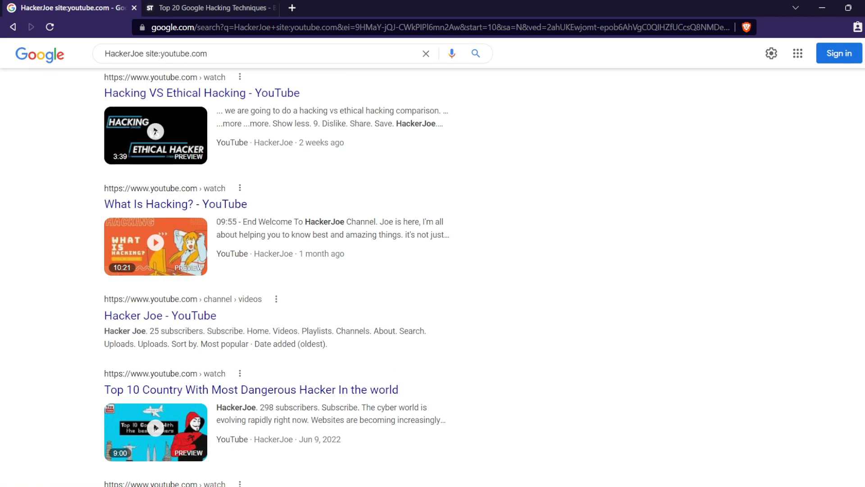
{"action": "left_click", "coordinate": [210, 8]}
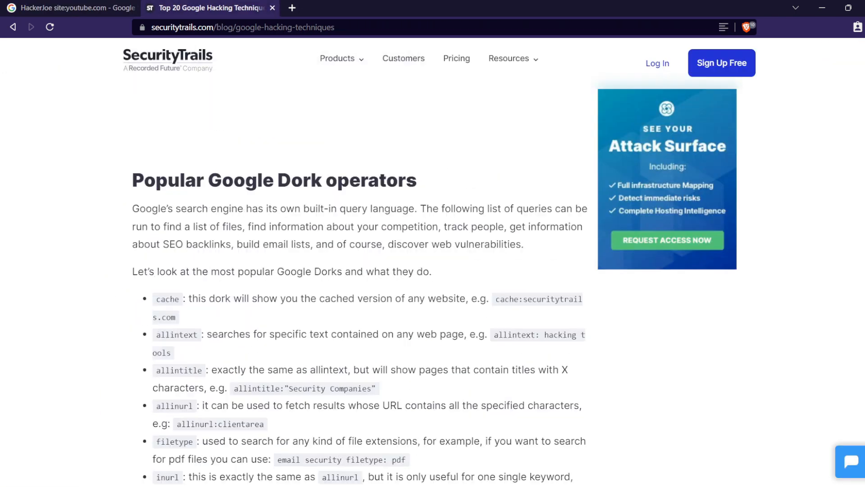
{"action": "scroll", "scroll_direction": "down", "scroll_amount": 3}
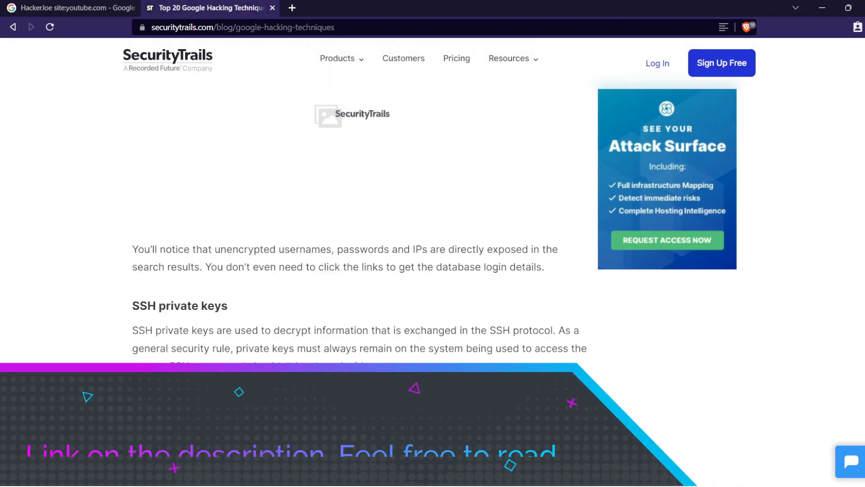
{"action": "scroll", "scroll_direction": "up", "scroll_amount": 3}
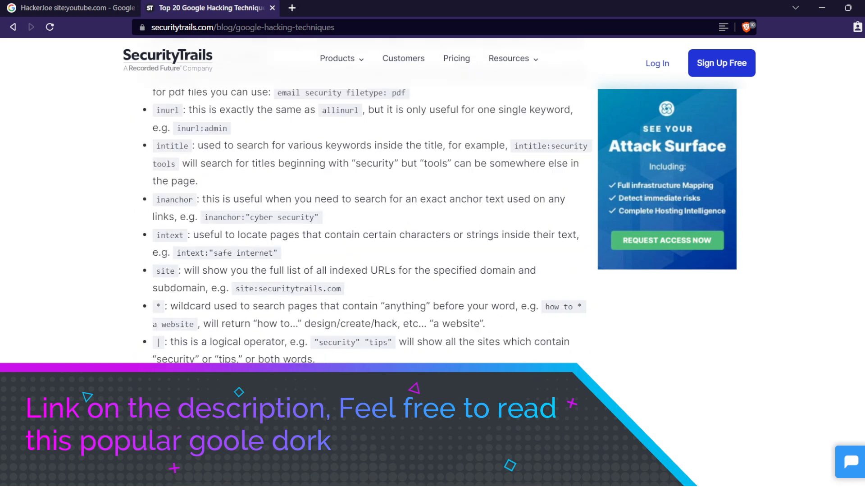
{"action": "scroll", "scroll_direction": "up", "scroll_amount": 3}
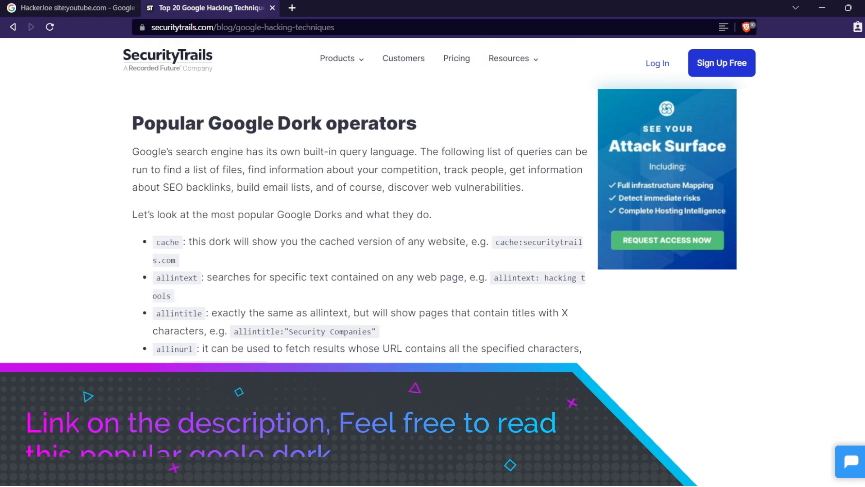